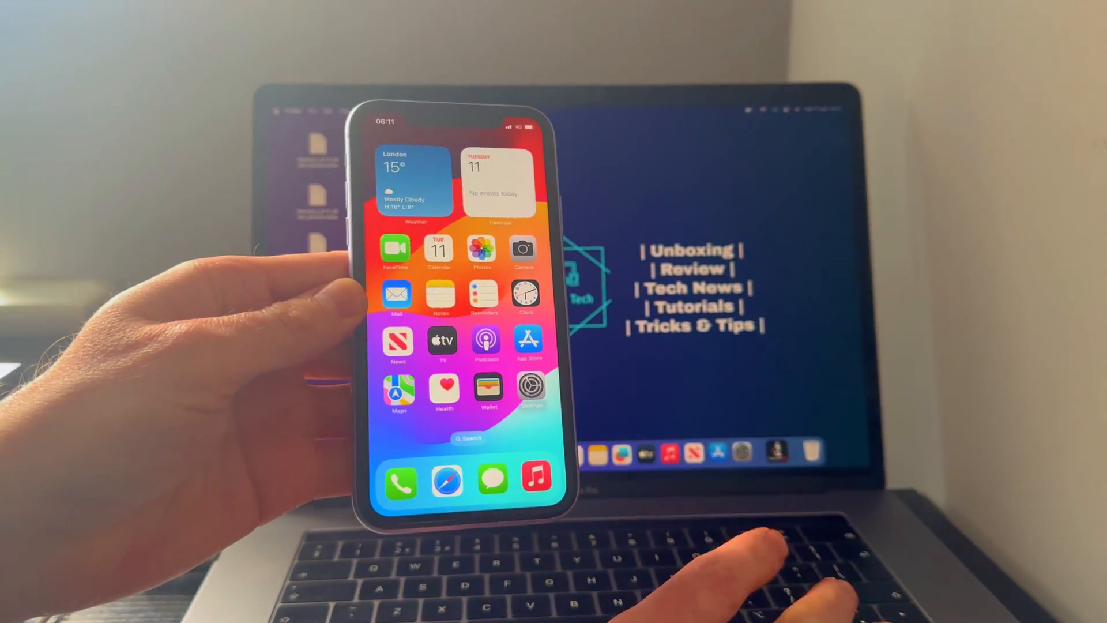
Navigate from the home screen through Settings > General to the Transfer or Reset iPhone page
{"action": "left_click", "coordinate": [533, 390]}
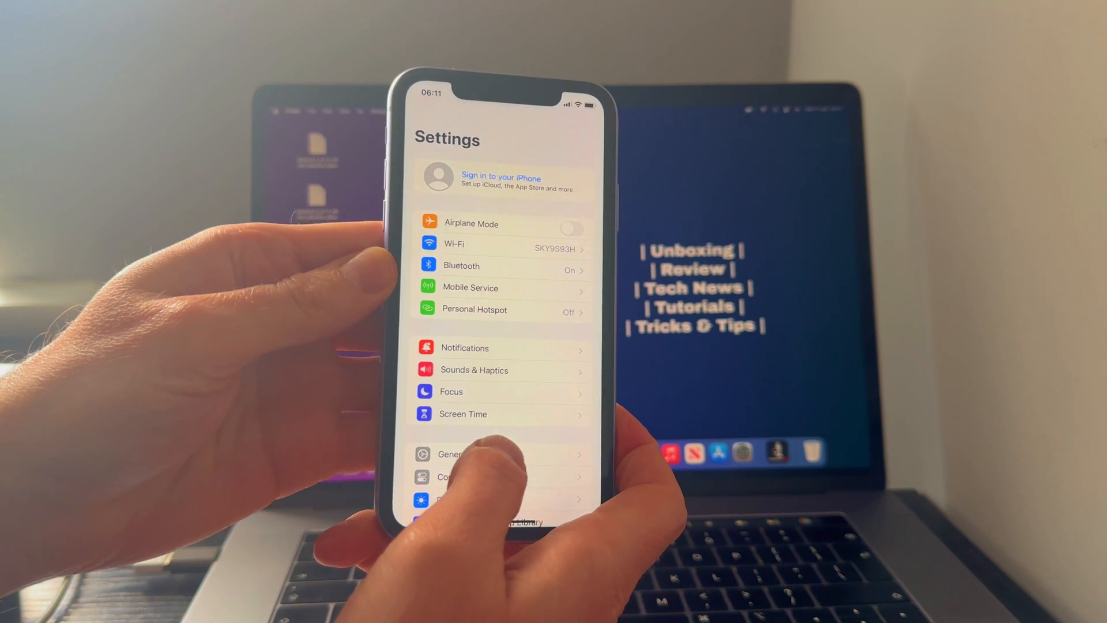
{"action": "left_click", "coordinate": [453, 455]}
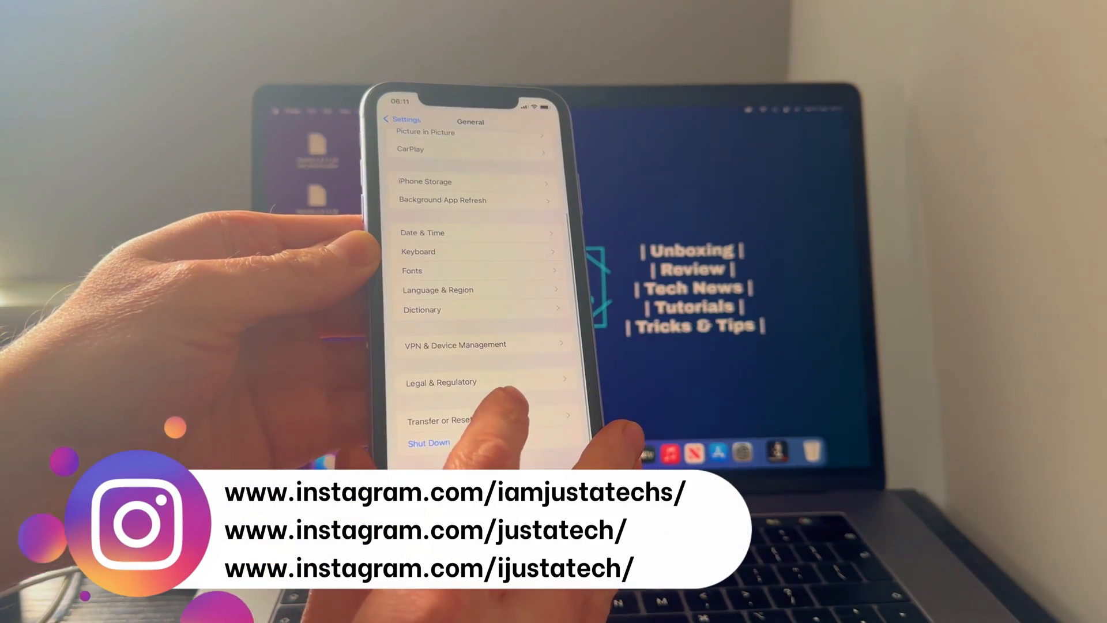
{"action": "left_click", "coordinate": [440, 419]}
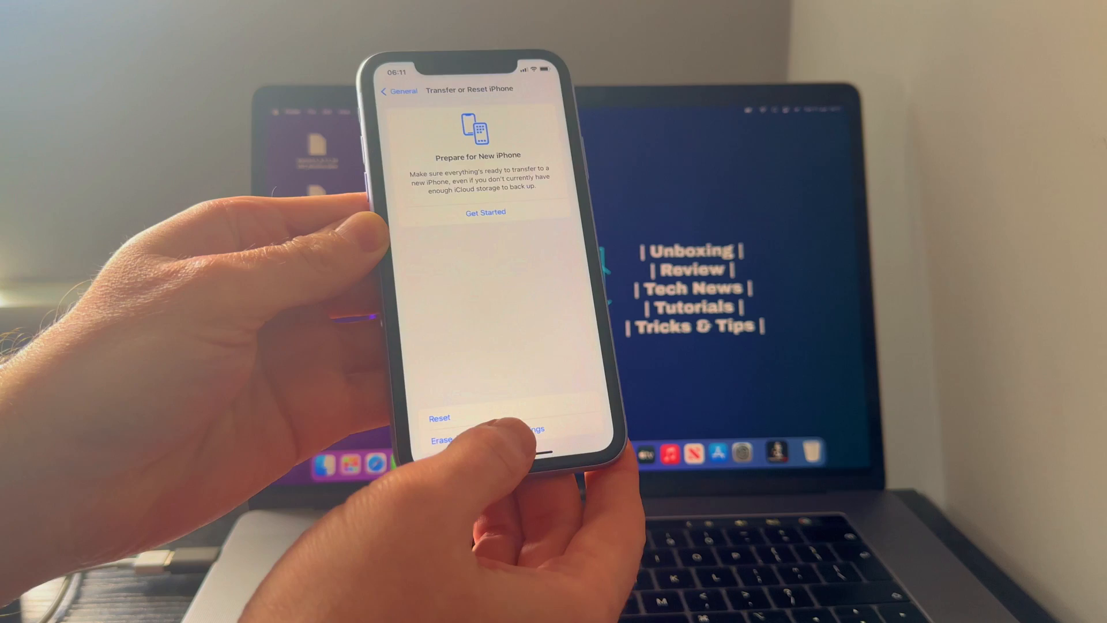
Choose Erase All Content and Settings, continue on Erase This iPhone, and confirm the wipe
{"action": "left_click", "coordinate": [459, 438]}
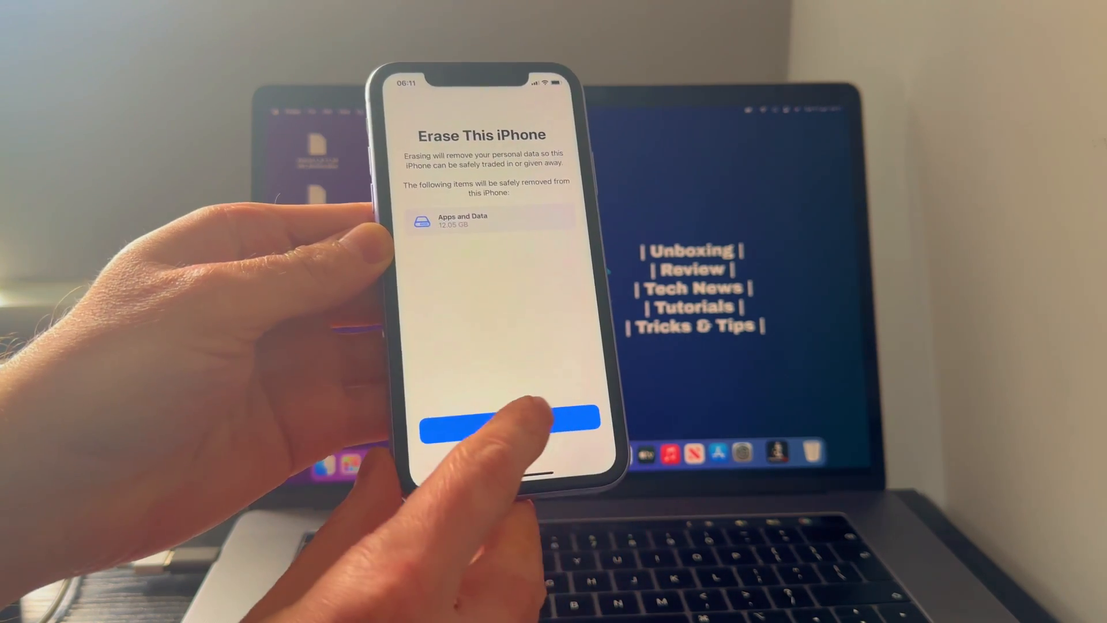
{"action": "left_click", "coordinate": [510, 420]}
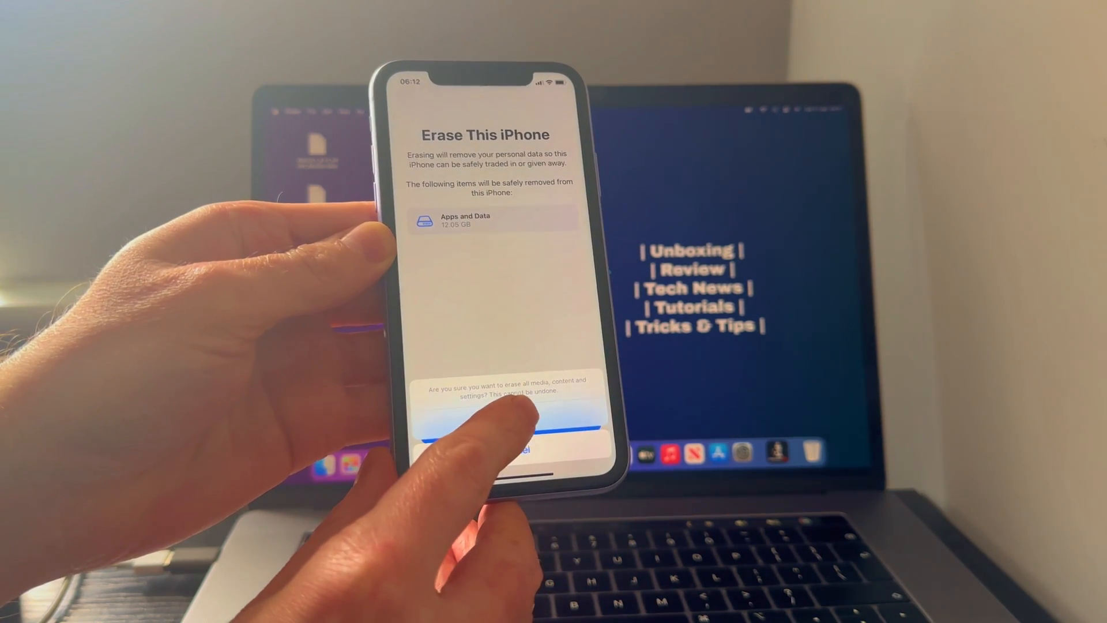
{"action": "left_click", "coordinate": [486, 429]}
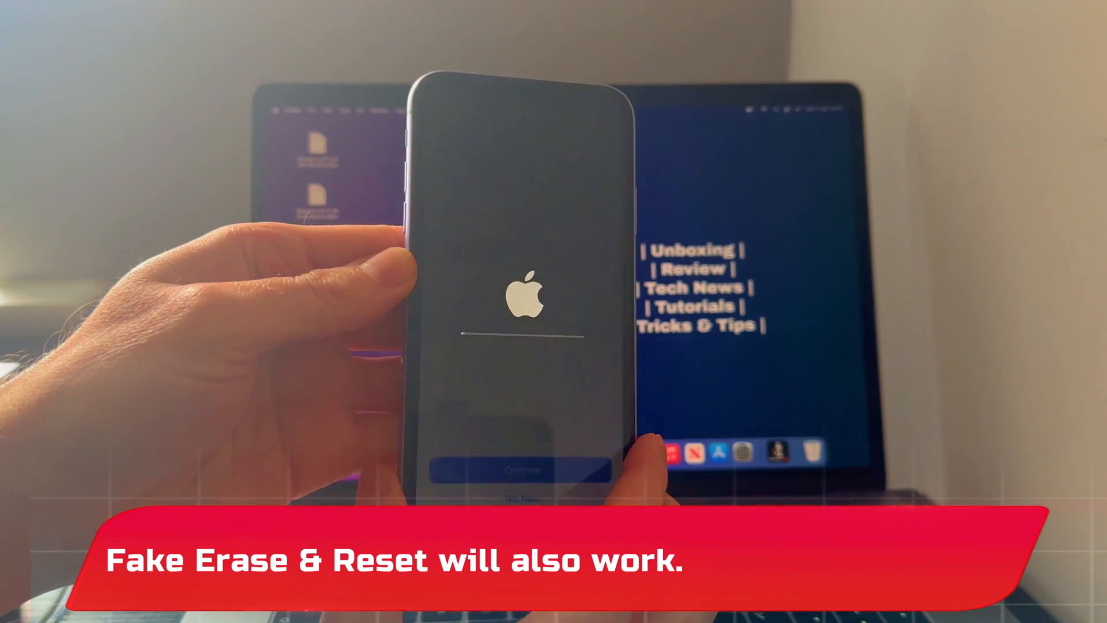